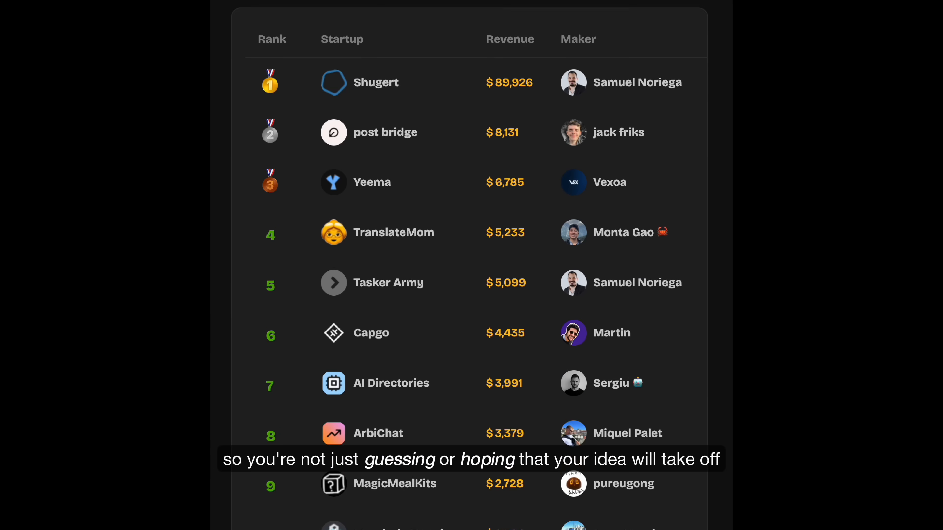
Scroll down the Scrimba page and start the promotional video with its blue play button.
scroll("down", 3)
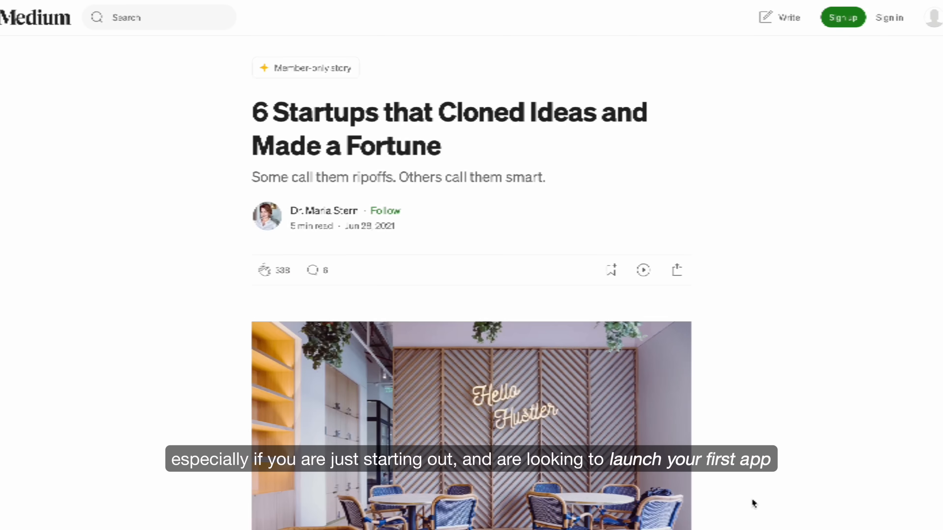
scroll("down", 3)
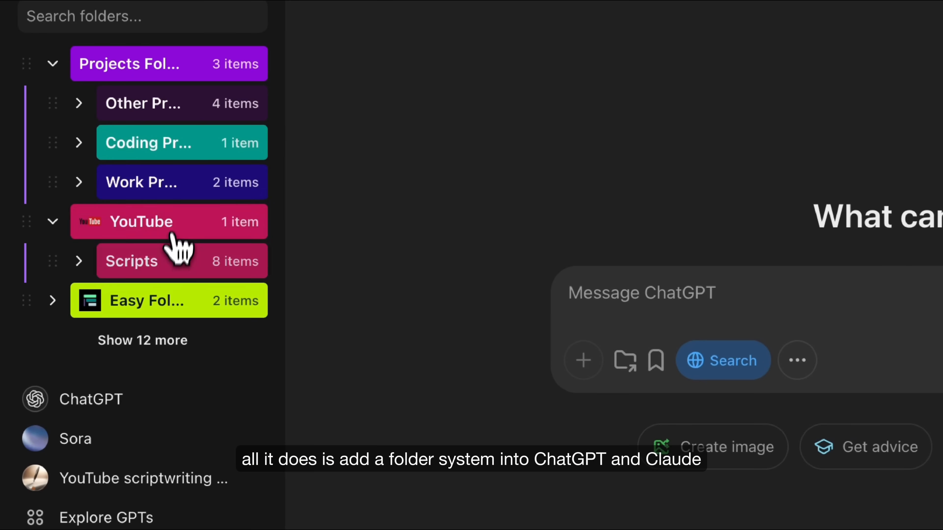
scroll("down", 3)
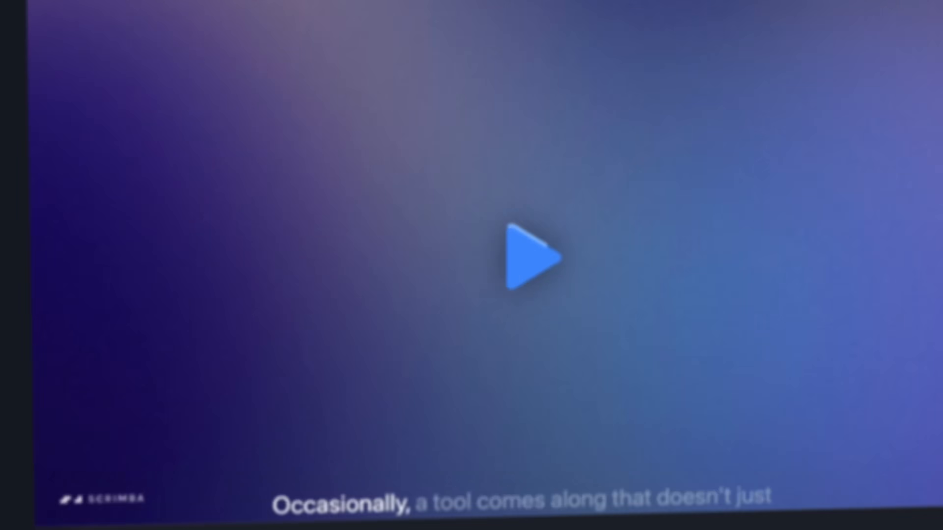
left_click(530, 257)
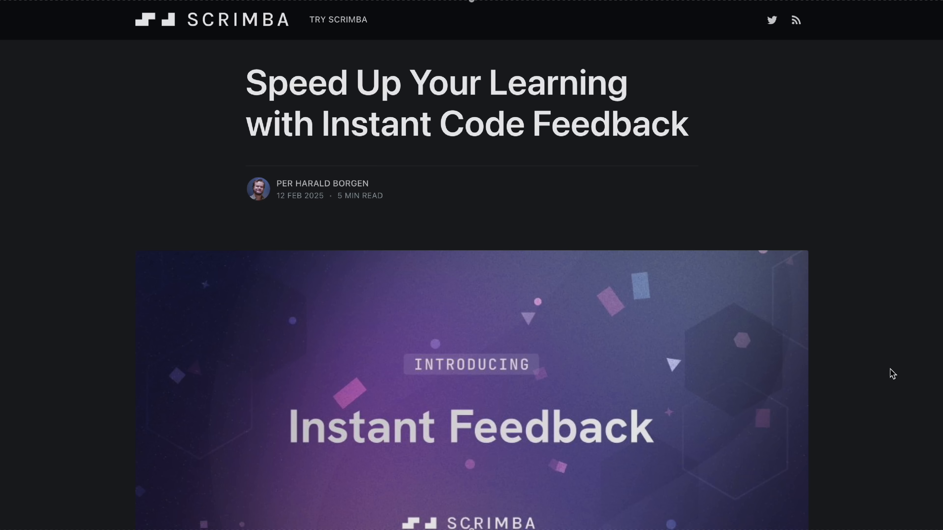
Scroll to the Introducing Instant Feedback banner and the article's opening paragraph.
scroll("down", 3)
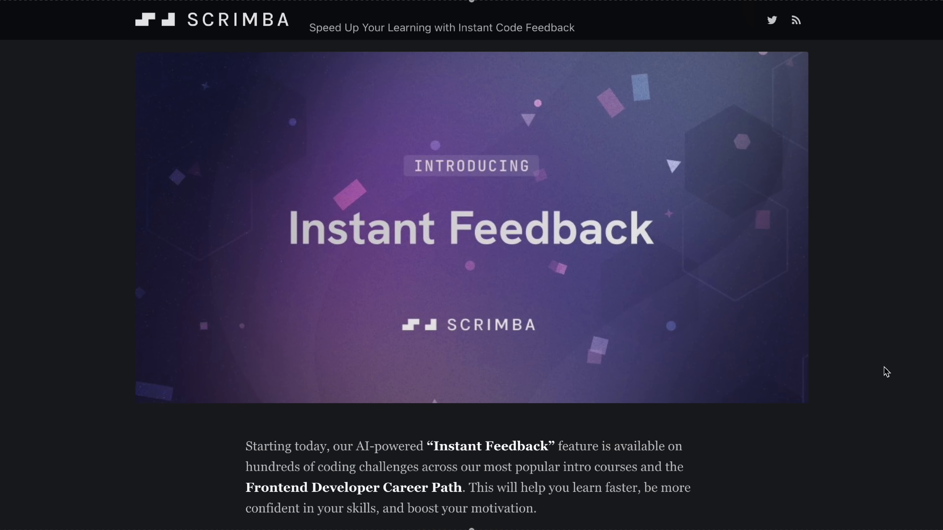